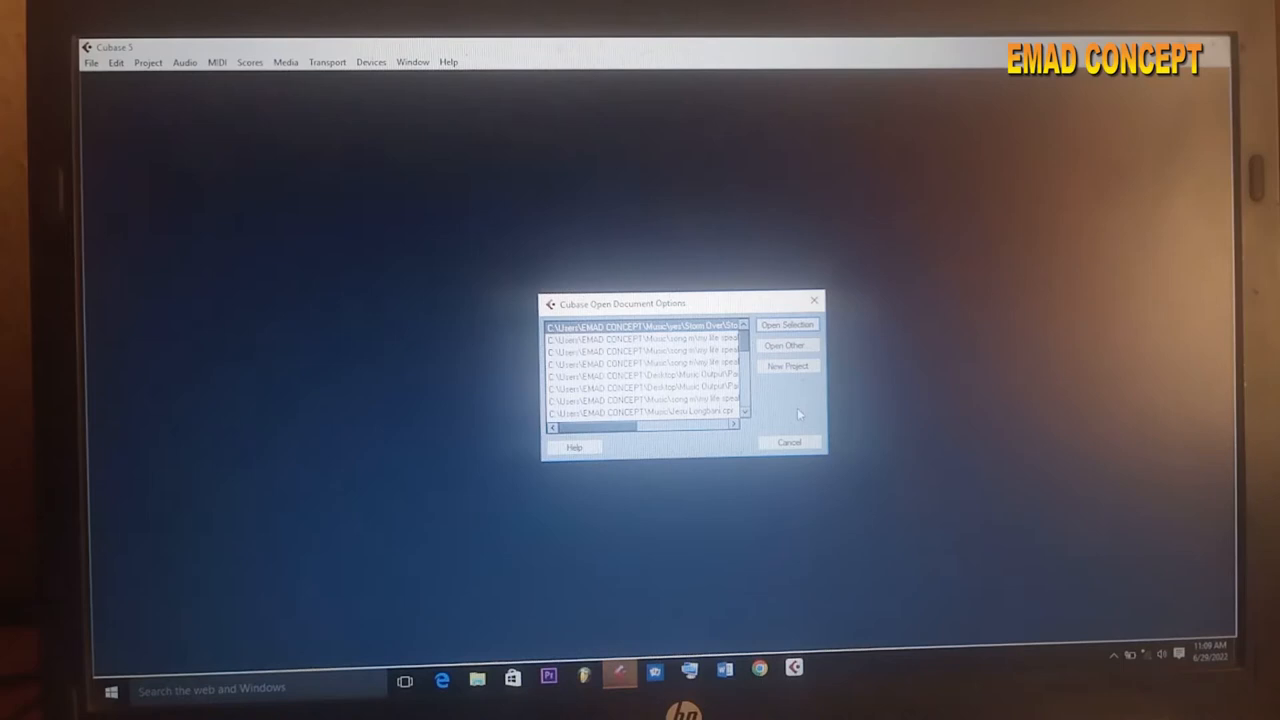
# - Start a new project from the Empty template in Open Document Options
pyautogui.click(788, 364)
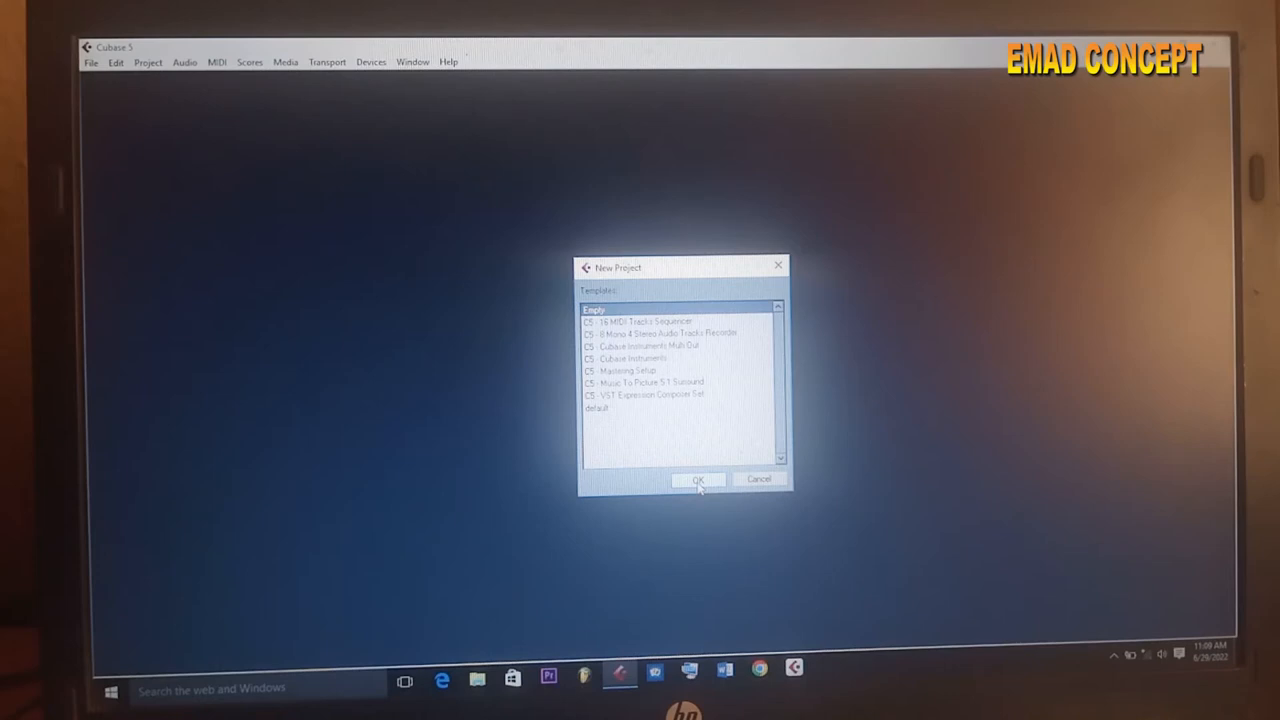
pyautogui.click(698, 480)
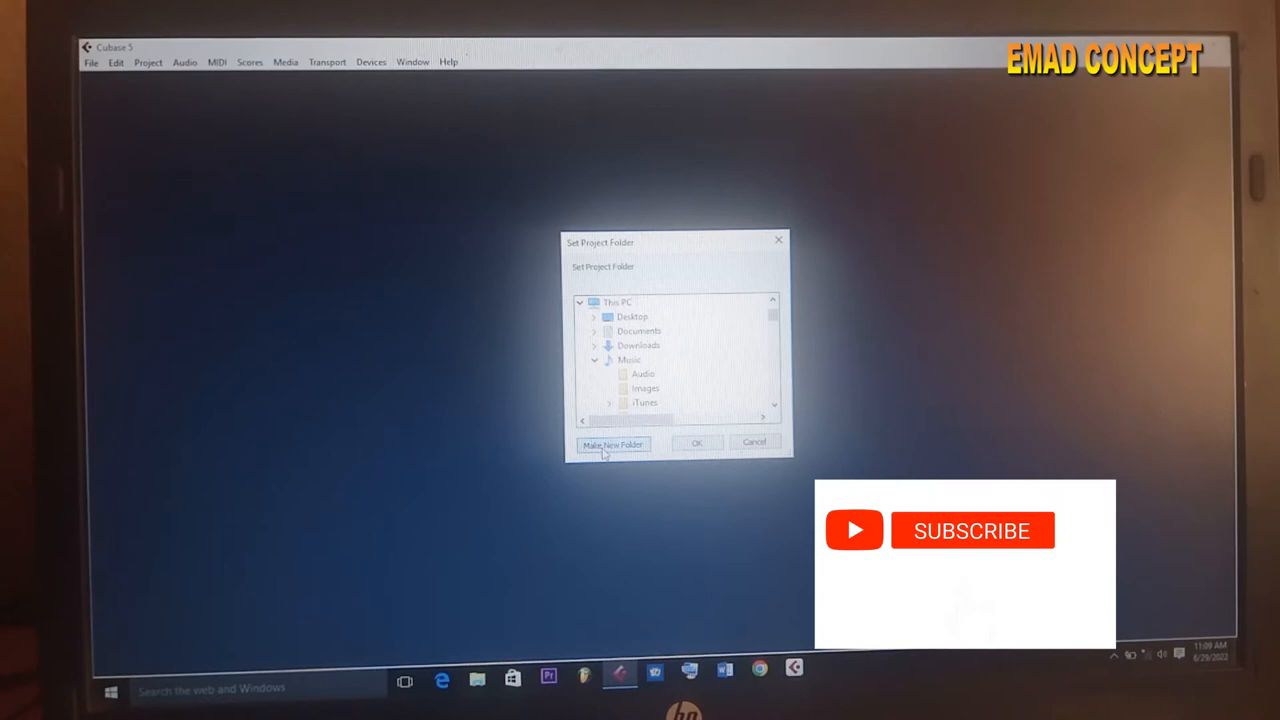
# - Create a new project folder named 'ddd' and use it as the project folder
pyautogui.click(612, 444)
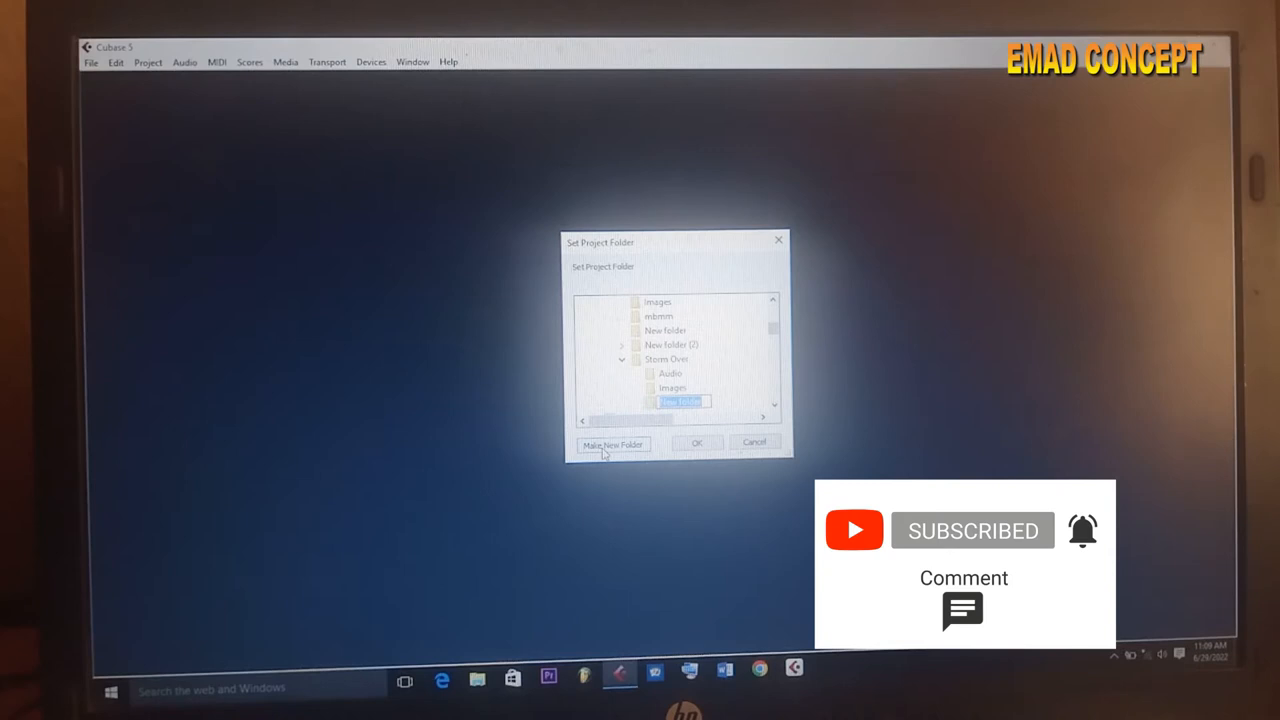
pyautogui.write('ddd')
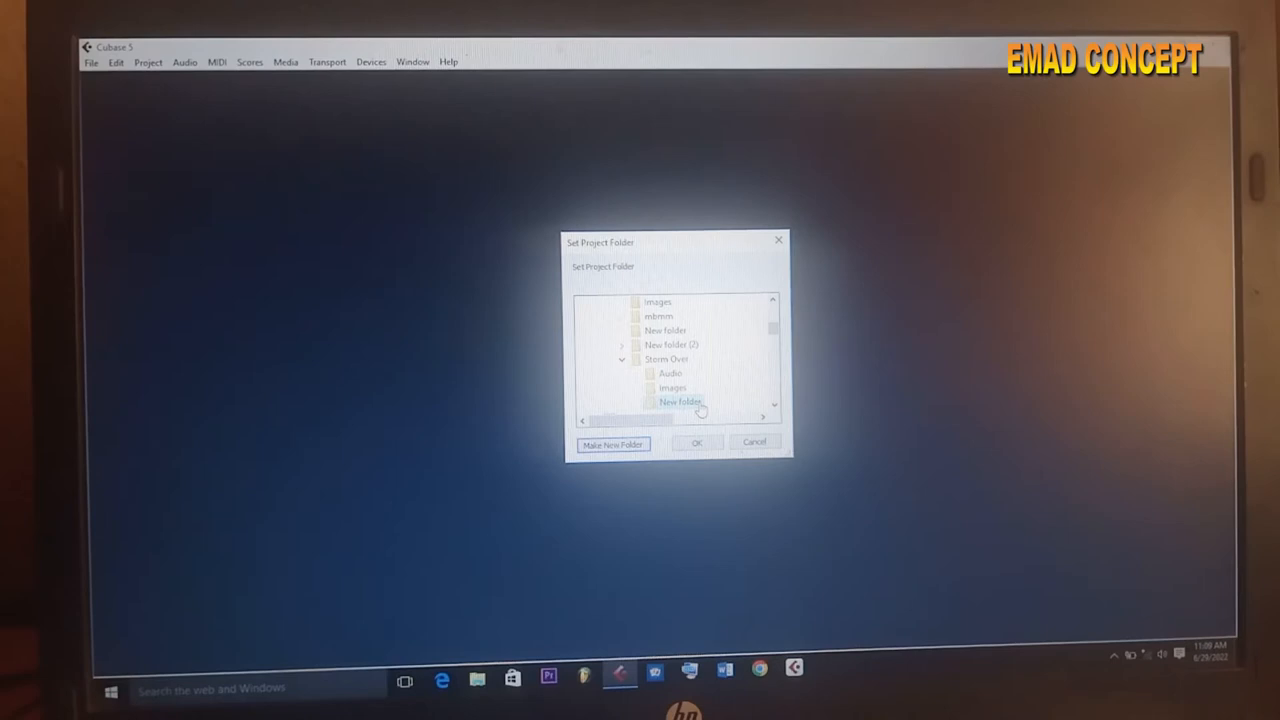
pyautogui.click(696, 442)
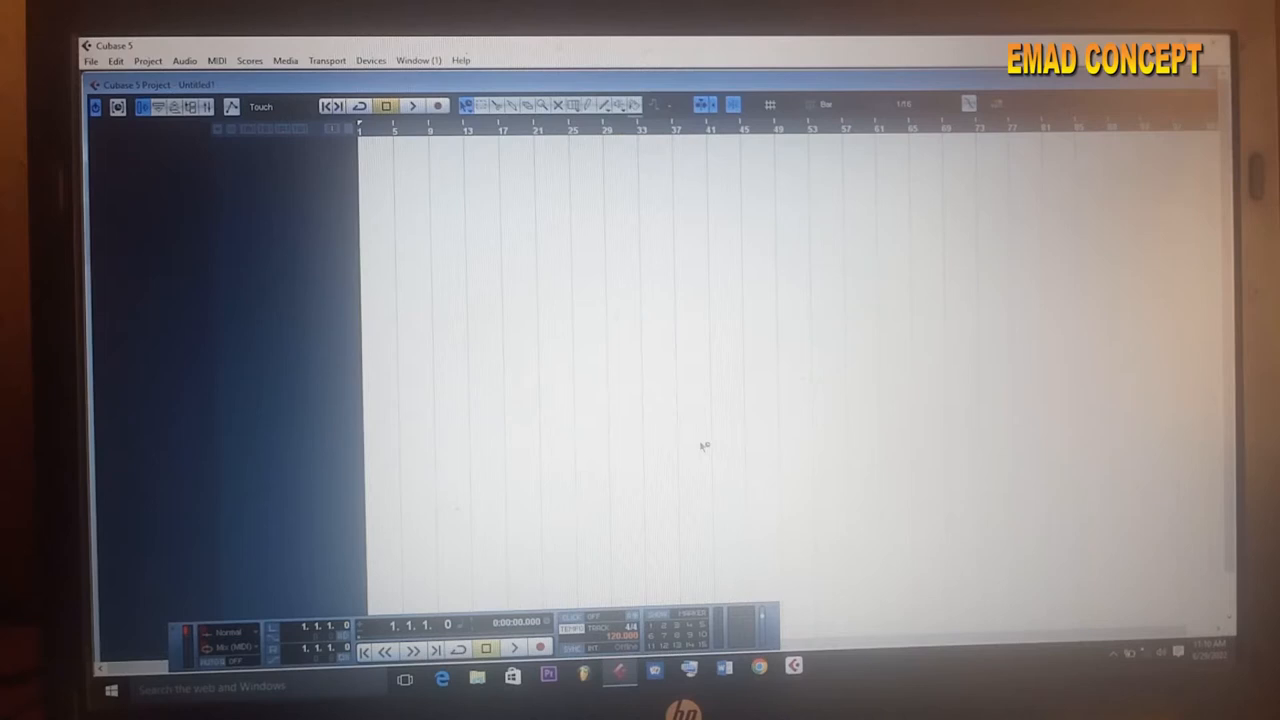
# - Show the VST Connections window from the Devices menu with its stereo output bus
pyautogui.click(370, 60)
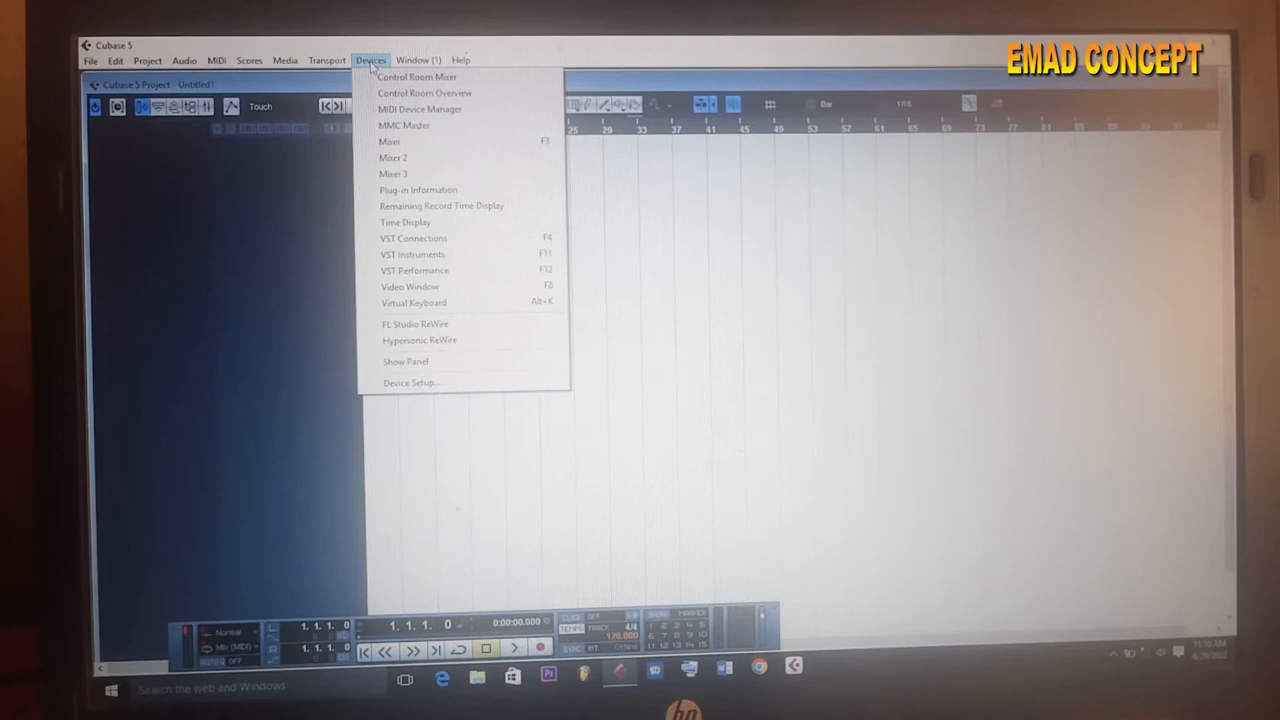
pyautogui.moveTo(412, 238)
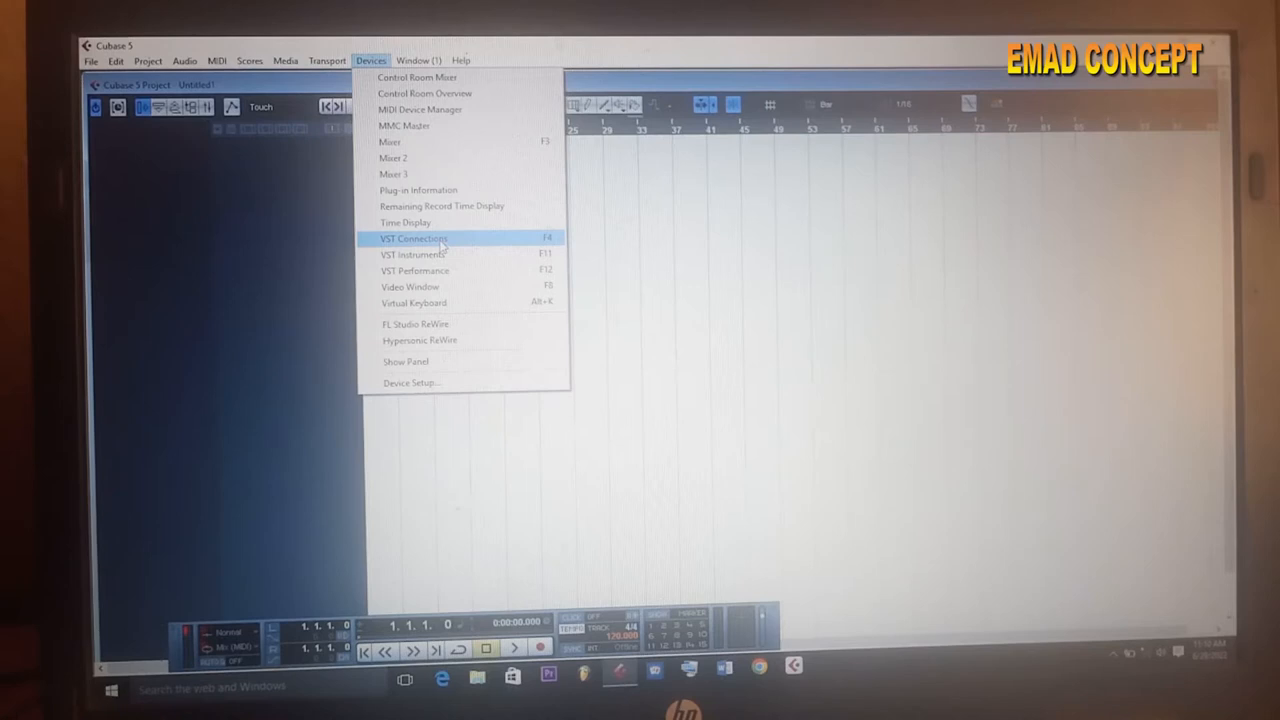
pyautogui.click(412, 238)
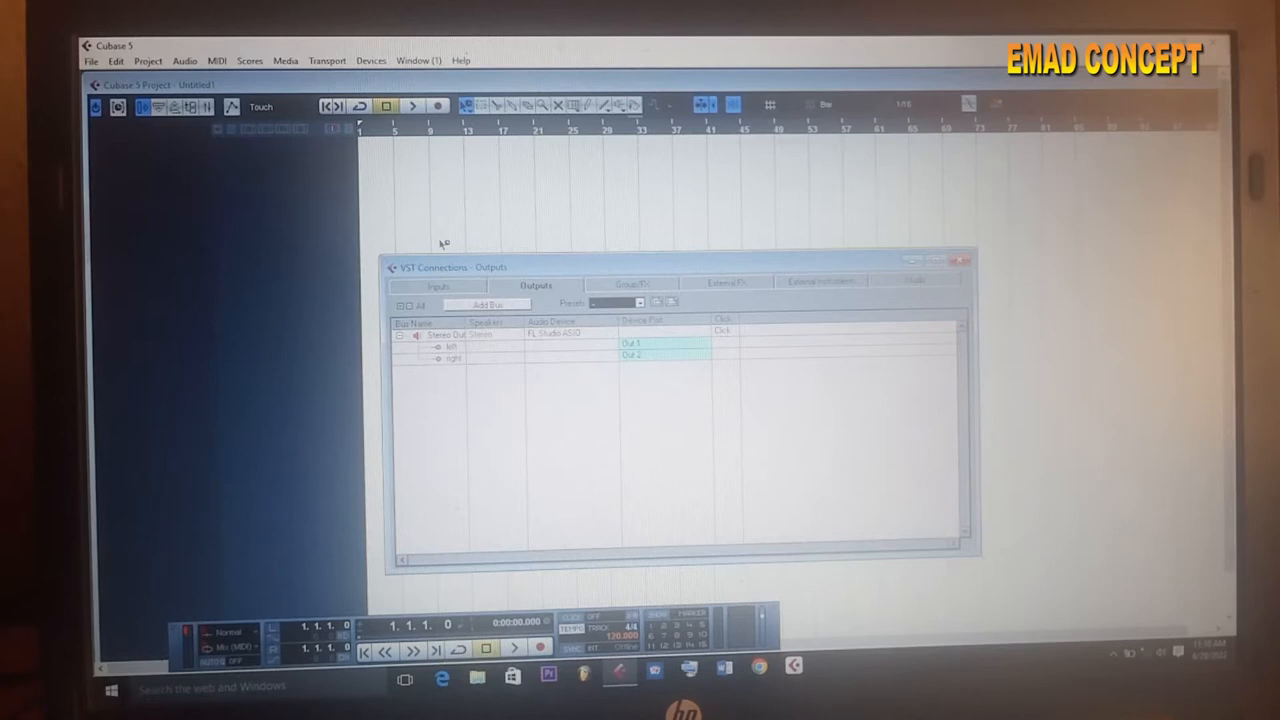
# - Replace the stereo input bus with a Mono bus, review the Outputs, and close VST Connections
pyautogui.click(438, 286)
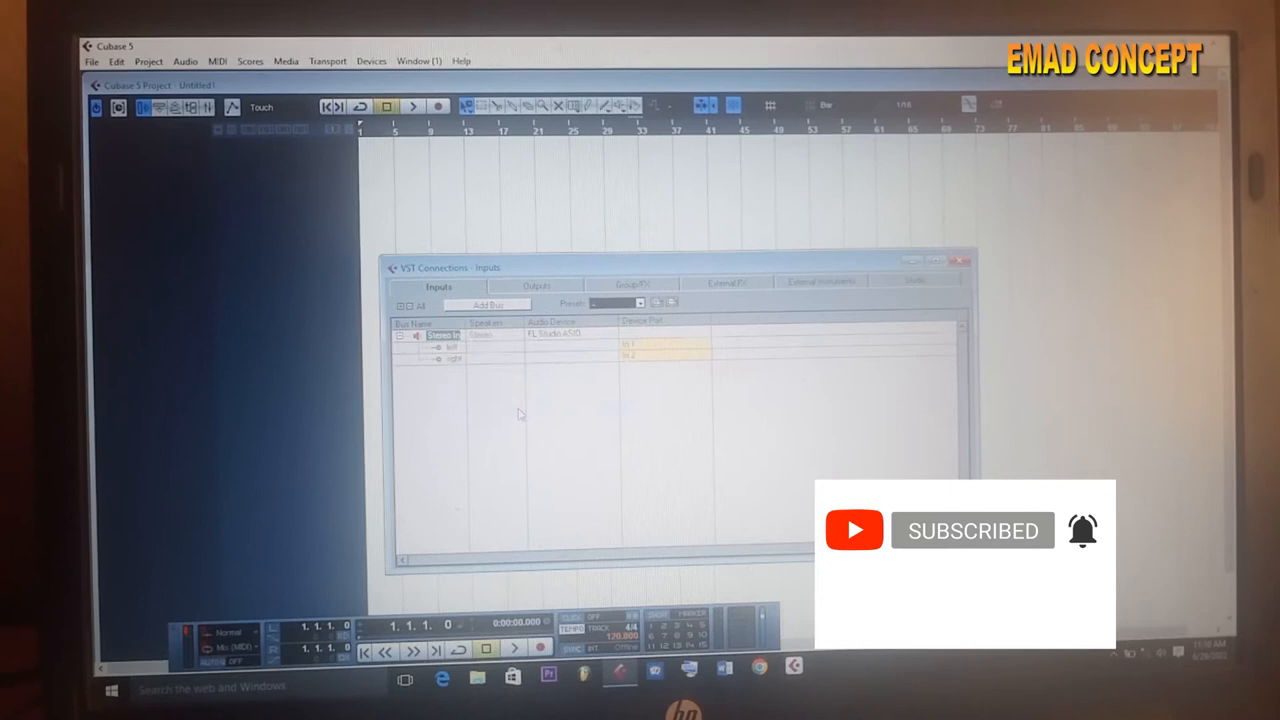
pyautogui.click(488, 304)
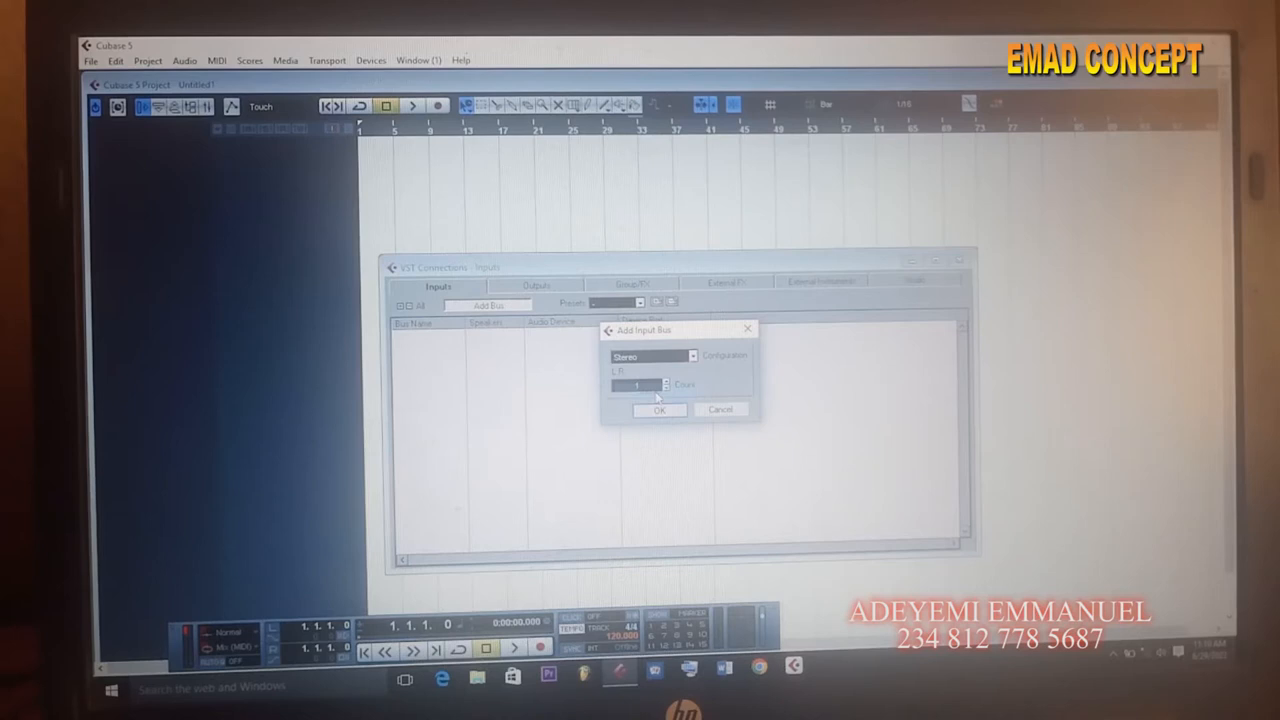
pyautogui.click(660, 408)
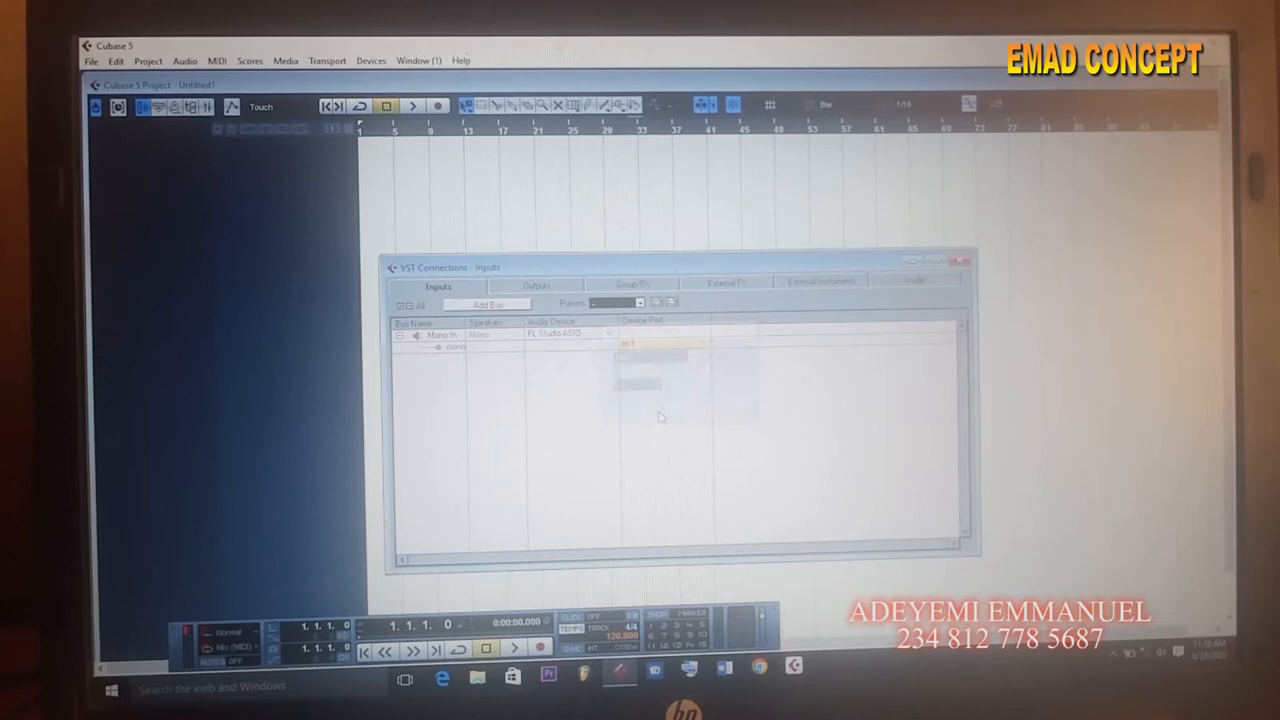
pyautogui.click(536, 284)
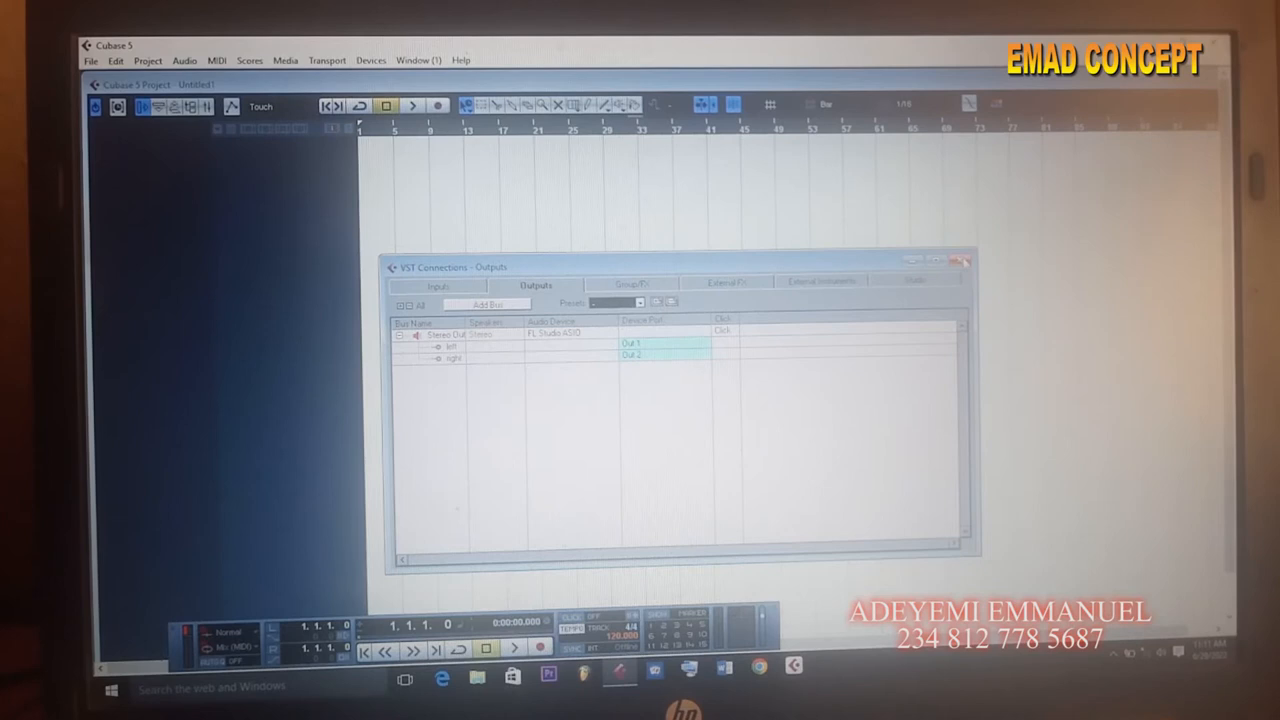
pyautogui.click(370, 60)
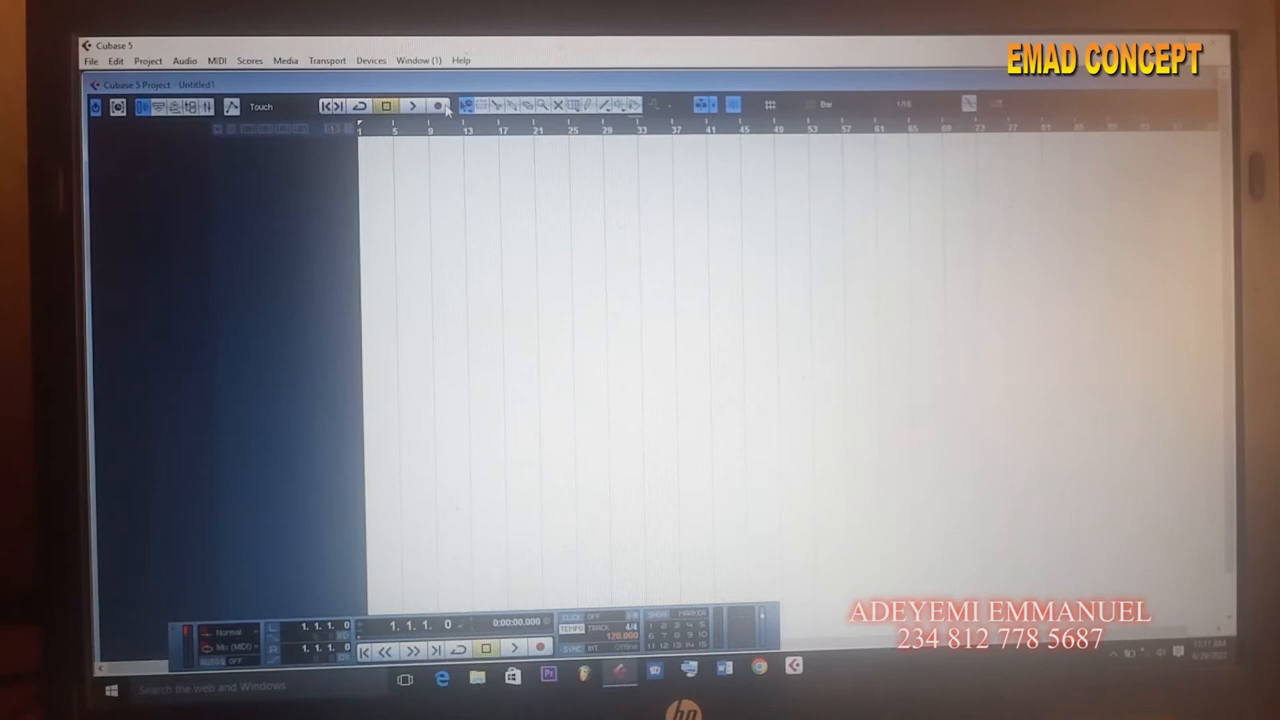
# - In Device Setup's VST Audio System choose the ASIO sound card driver, confirm the switch and apply
pyautogui.click(372, 60)
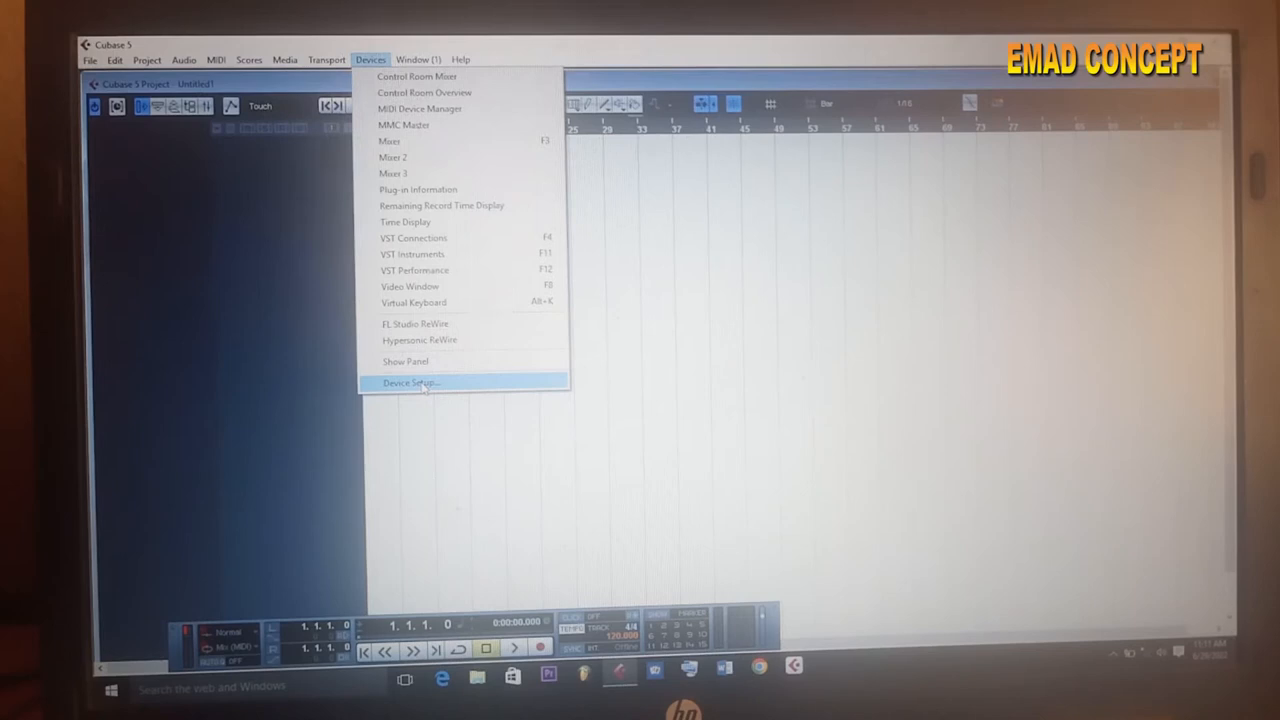
pyautogui.click(410, 384)
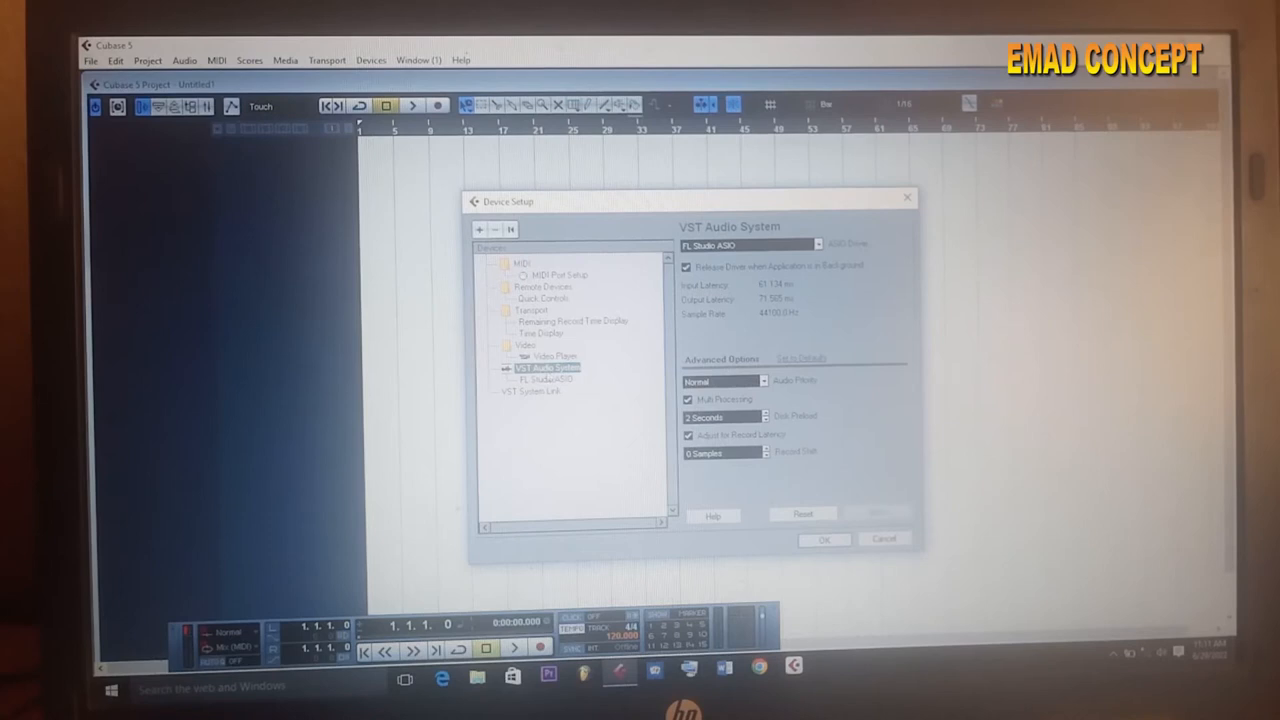
pyautogui.click(820, 244)
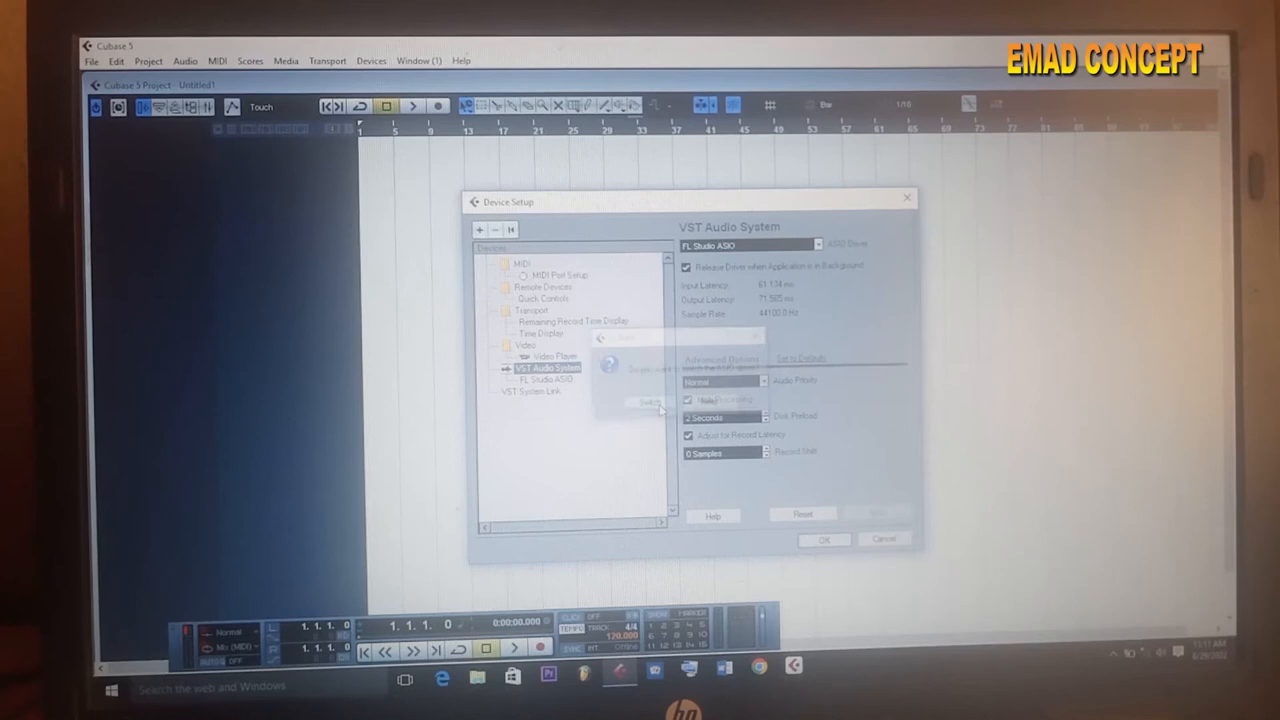
pyautogui.click(648, 400)
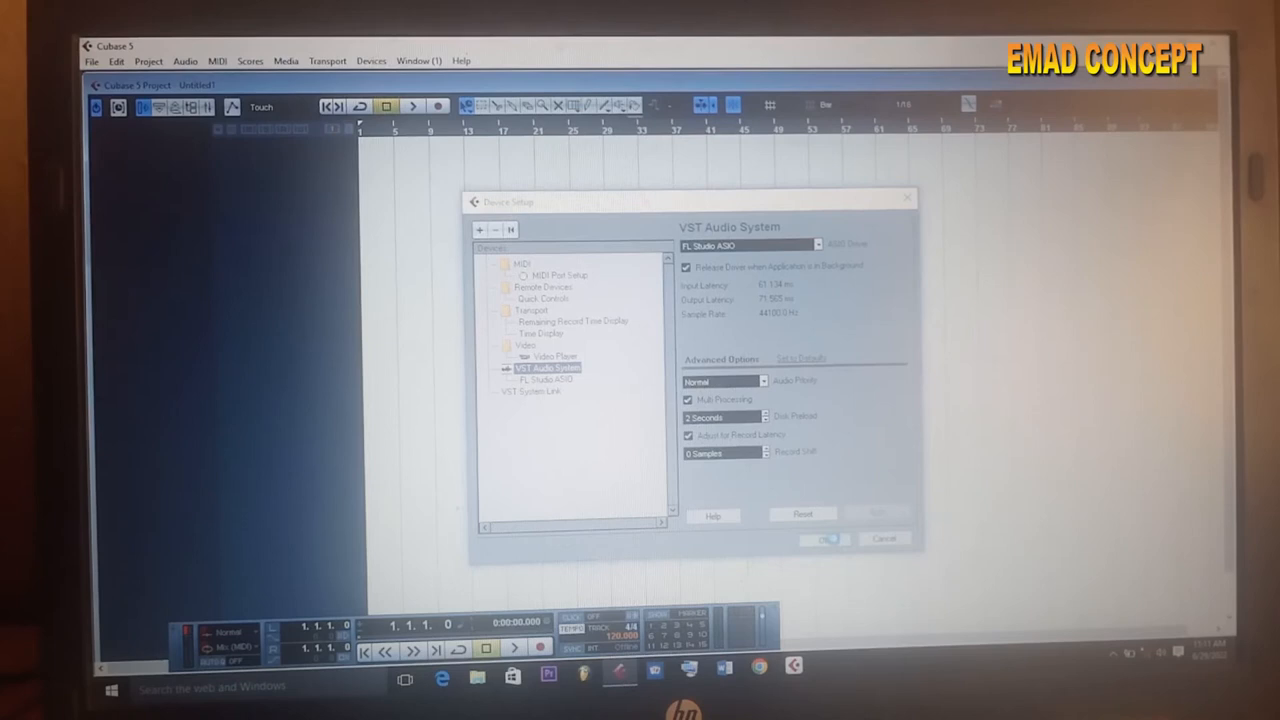
pyautogui.click(820, 540)
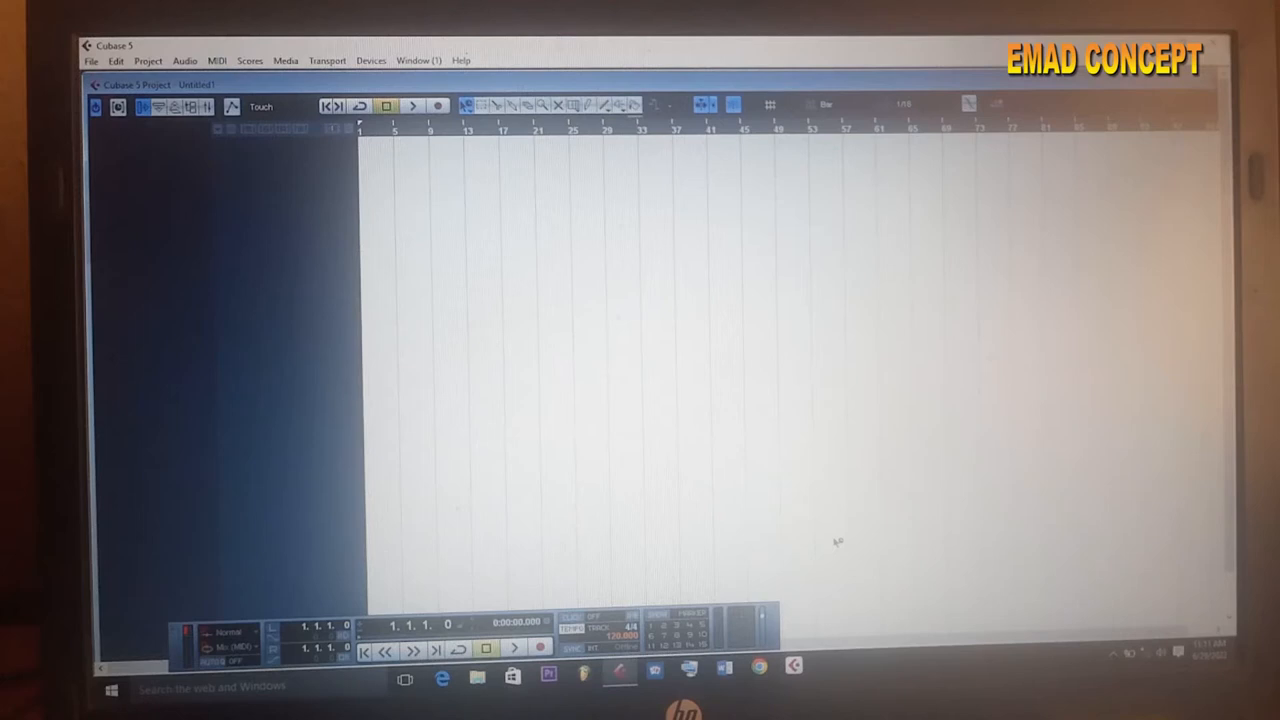
# - Review the output buses in VST Connections again and close the window
pyautogui.click(370, 60)
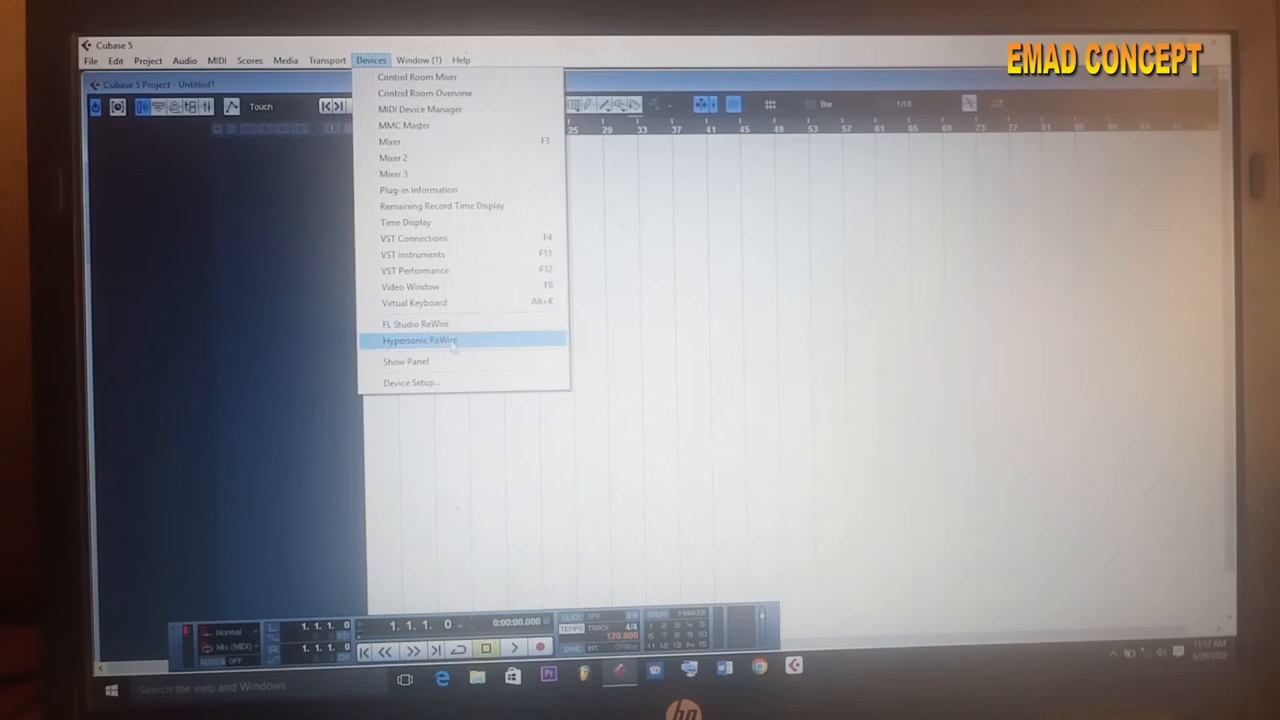
pyautogui.click(412, 238)
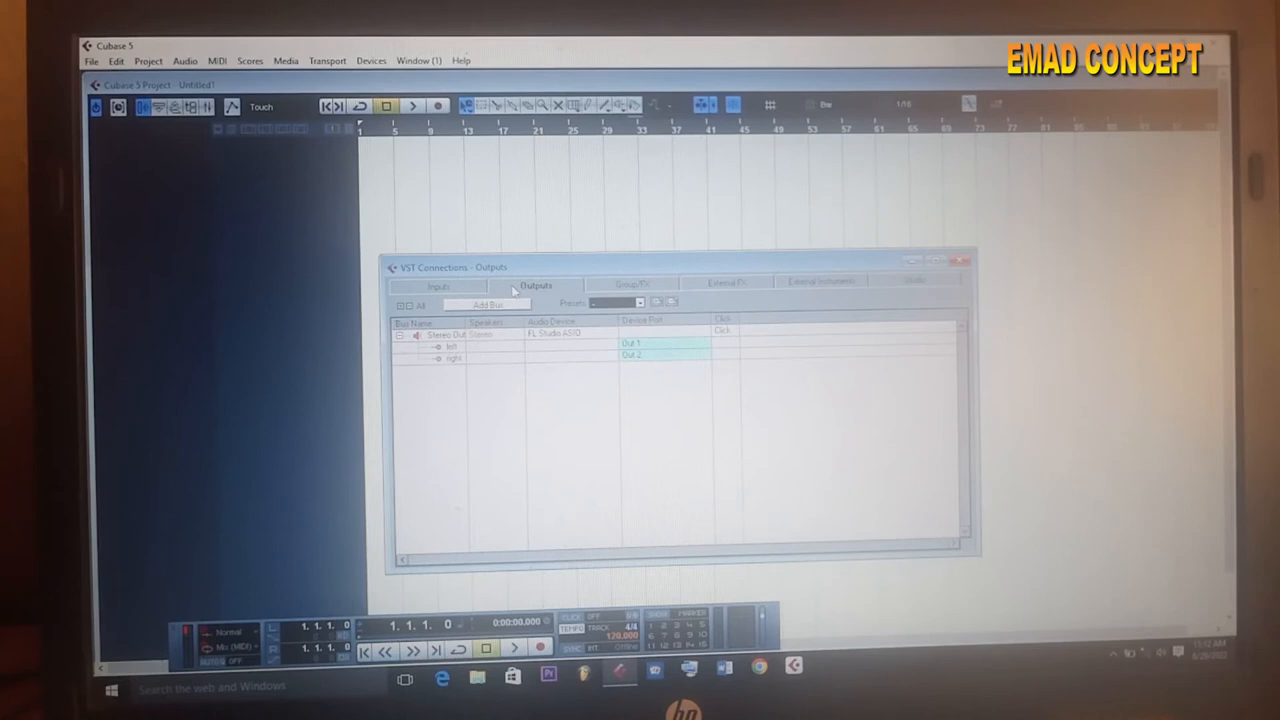
pyautogui.click(960, 260)
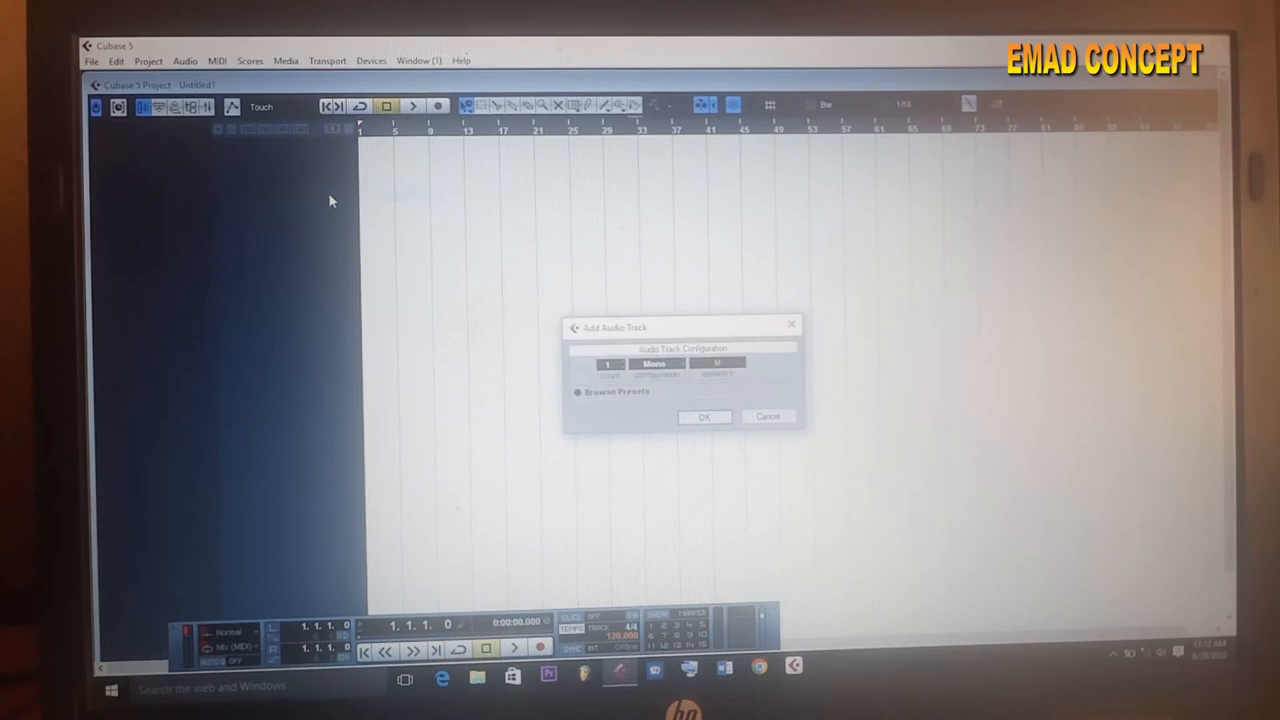
# - Choose Mono as the channel configuration in the Add Audio Track dialog
pyautogui.click(654, 364)
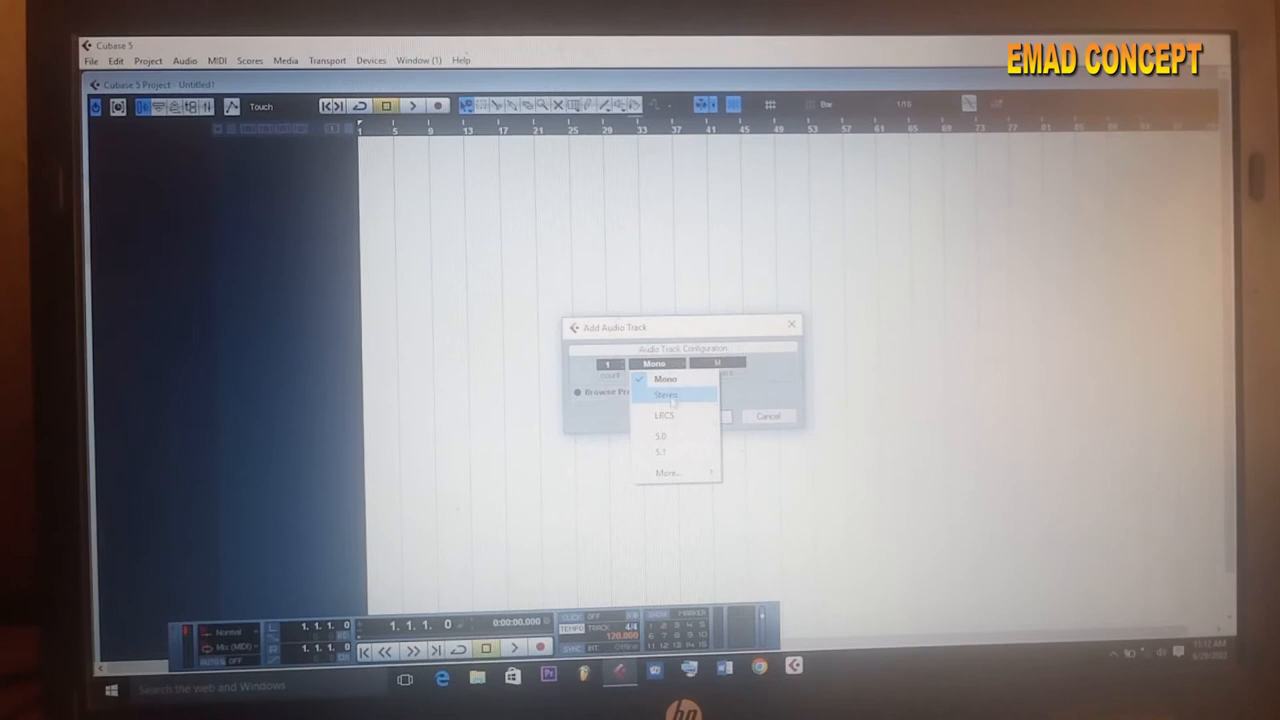
pyautogui.click(668, 392)
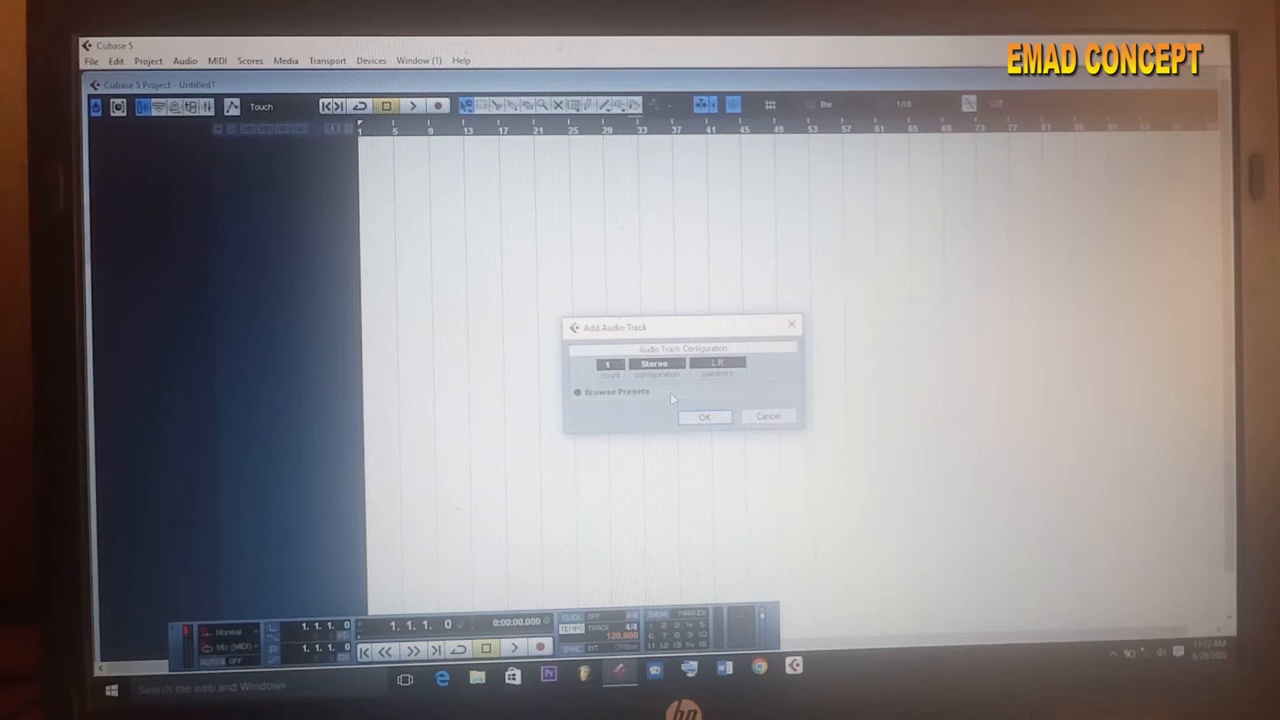
pyautogui.click(656, 364)
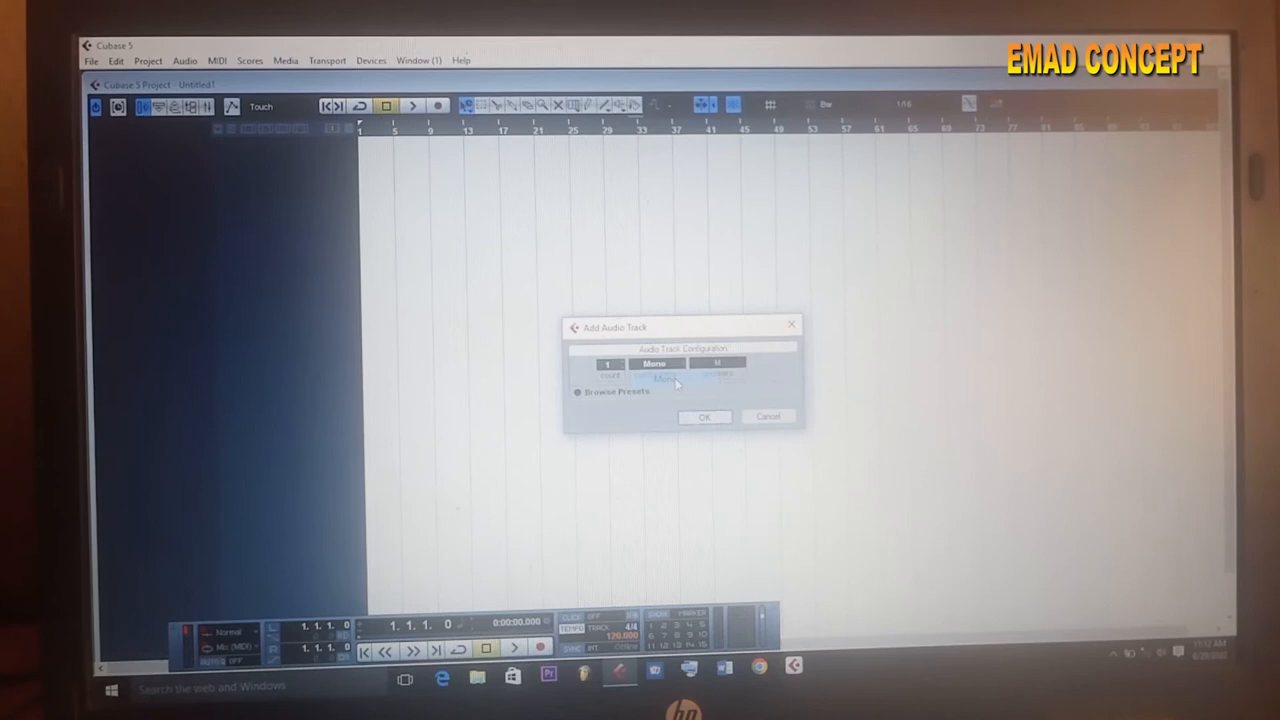
pyautogui.click(704, 418)
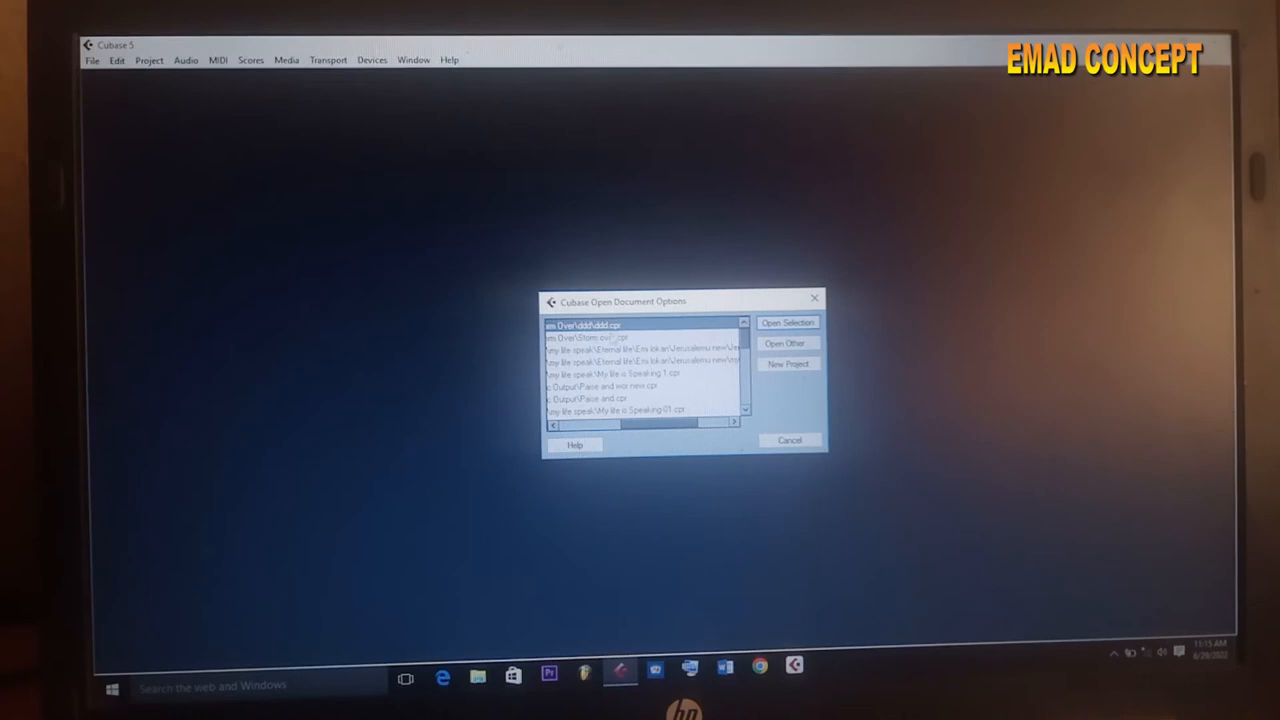
# - Reopen the recent project, now holding the mono Audio 01 track routed to Stereo Out
pyautogui.click(588, 324)
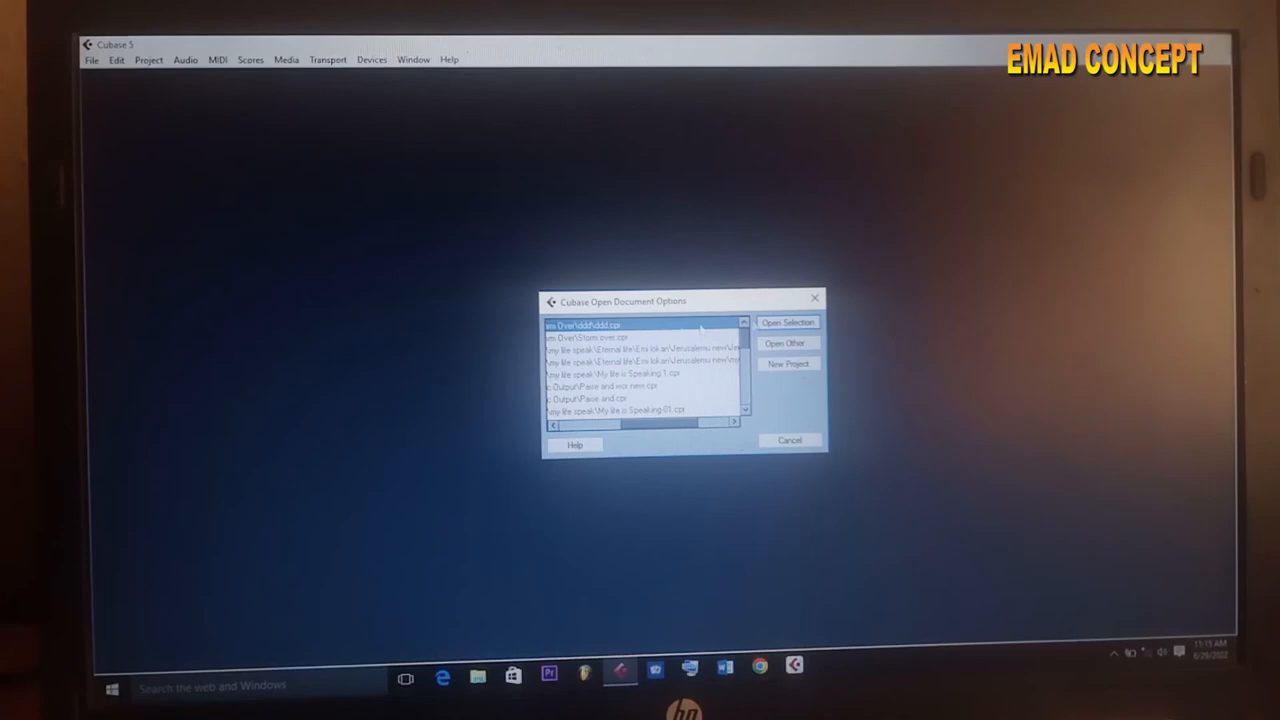
pyautogui.click(788, 320)
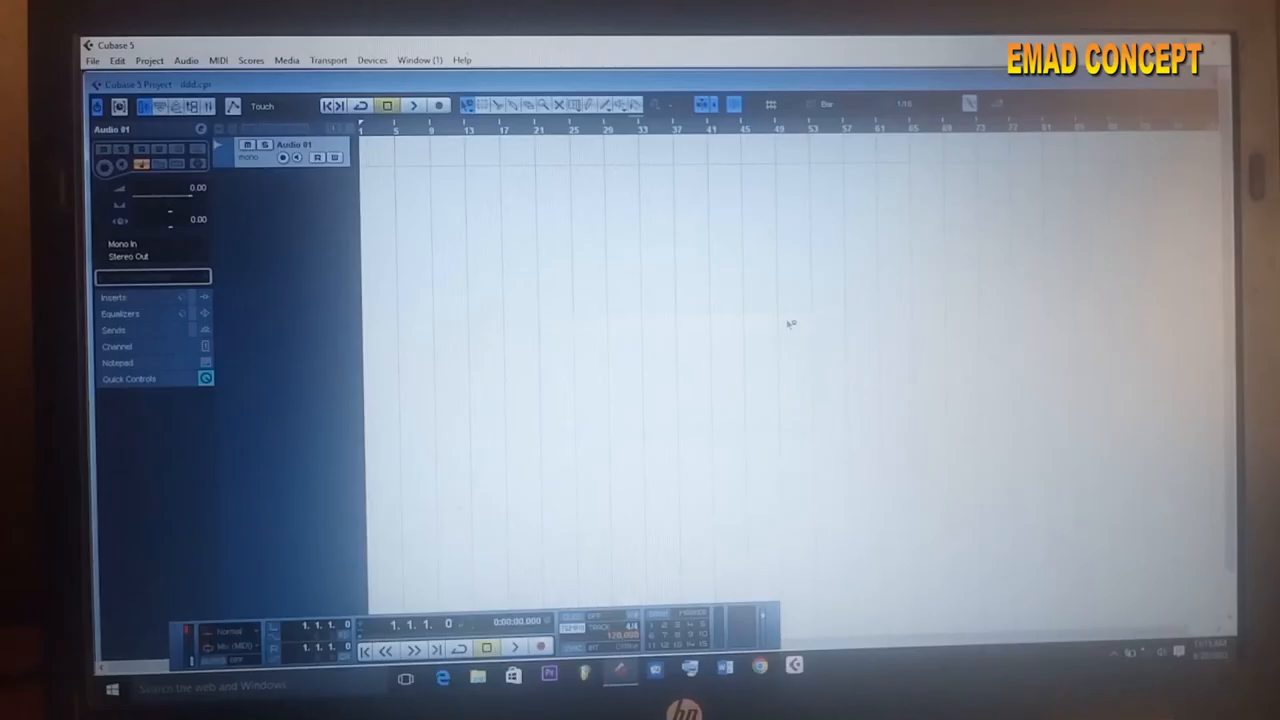